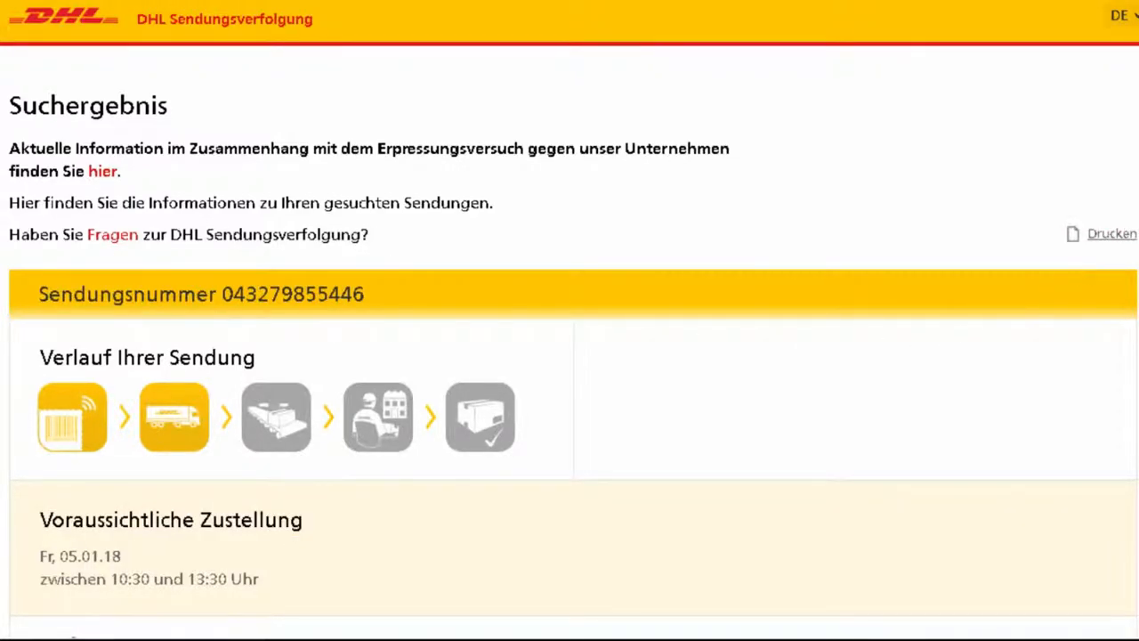
{"action": "scroll", "scroll_direction": "down", "scroll_amount": 3}
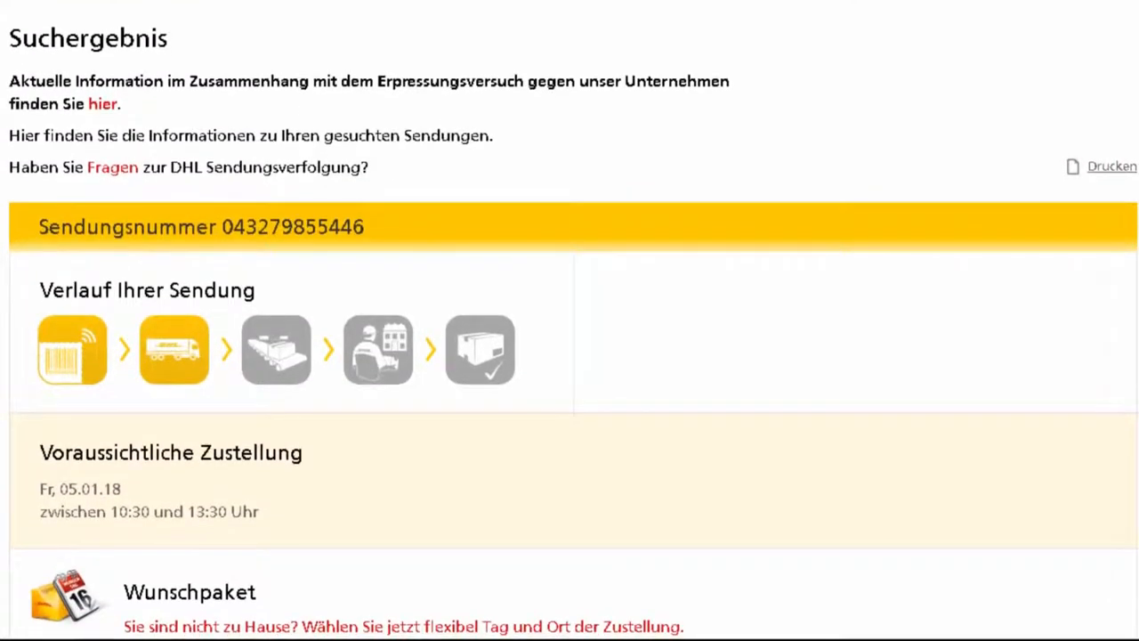
{"action": "scroll", "scroll_direction": "down", "scroll_amount": 3}
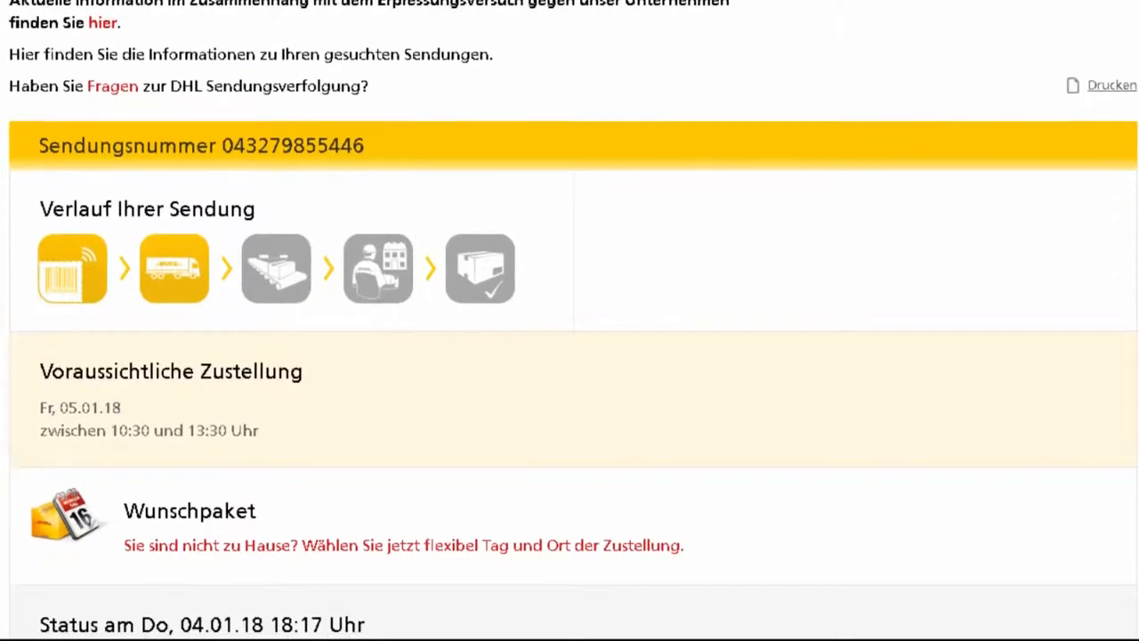
{"action": "scroll", "scroll_direction": "down", "scroll_amount": 3}
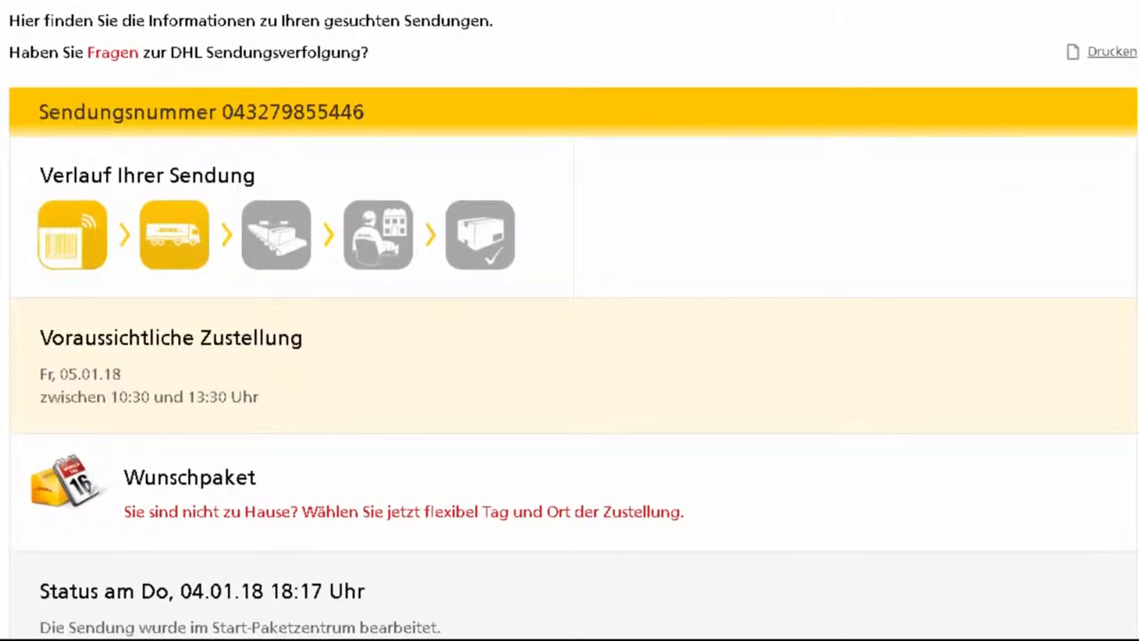
{"action": "scroll", "scroll_direction": "down", "scroll_amount": 3}
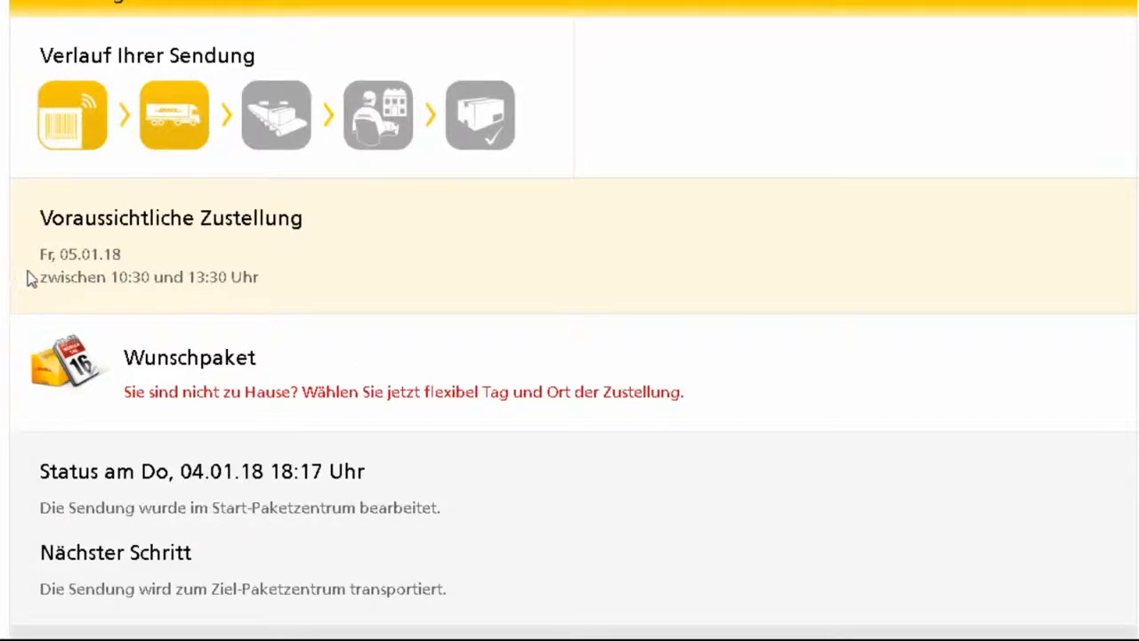
{"action": "mouse_move", "coordinate": [85, 267]}
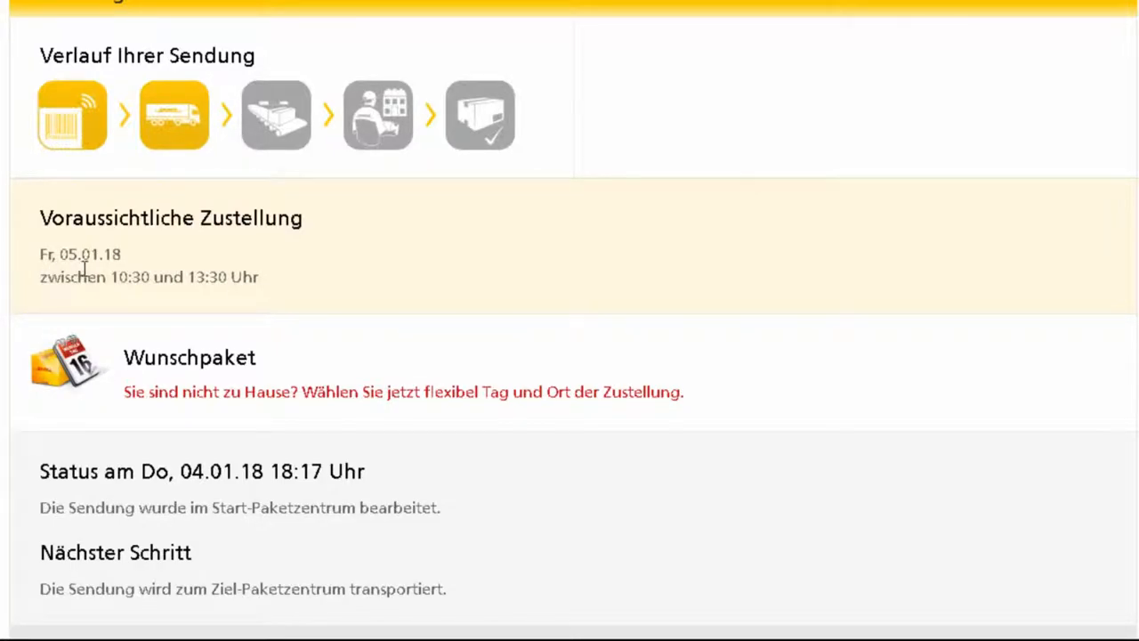
{"action": "mouse_move", "coordinate": [220, 297]}
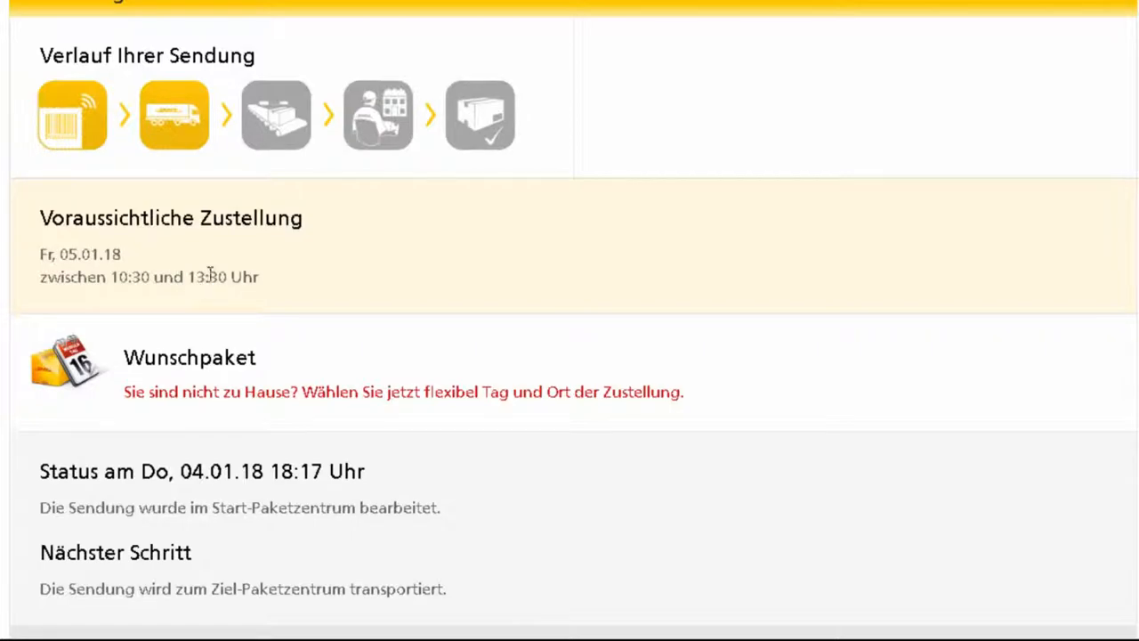
{"action": "mouse_move", "coordinate": [267, 306]}
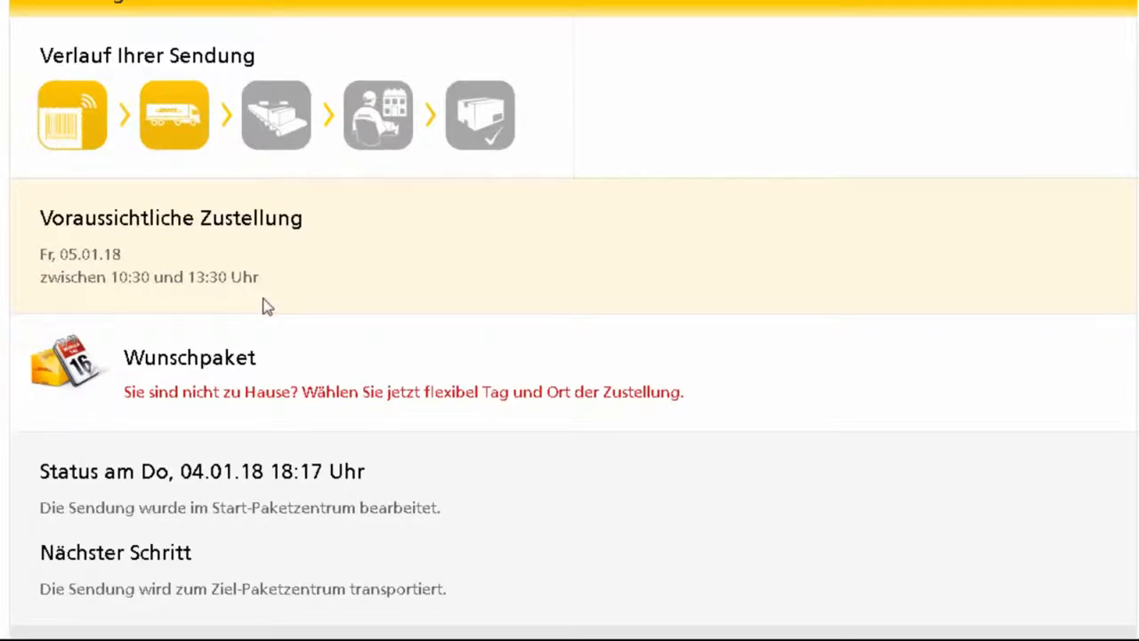
{"action": "scroll", "scroll_direction": "down", "scroll_amount": 3}
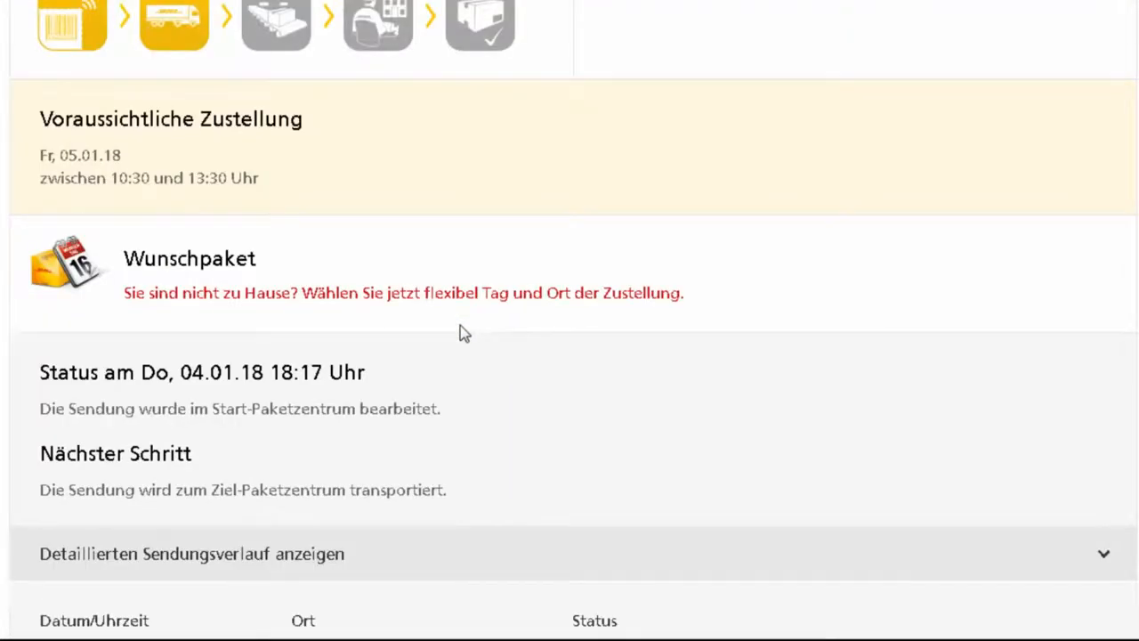
{"action": "scroll", "scroll_direction": "down", "scroll_amount": 3}
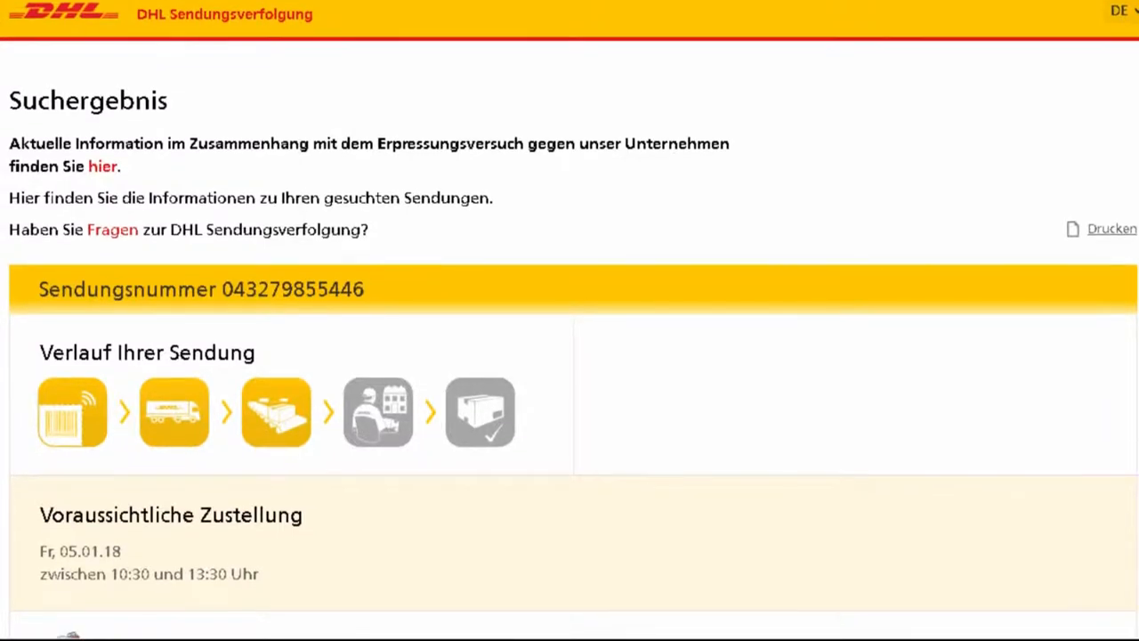
{"action": "scroll", "scroll_direction": "down", "scroll_amount": 3}
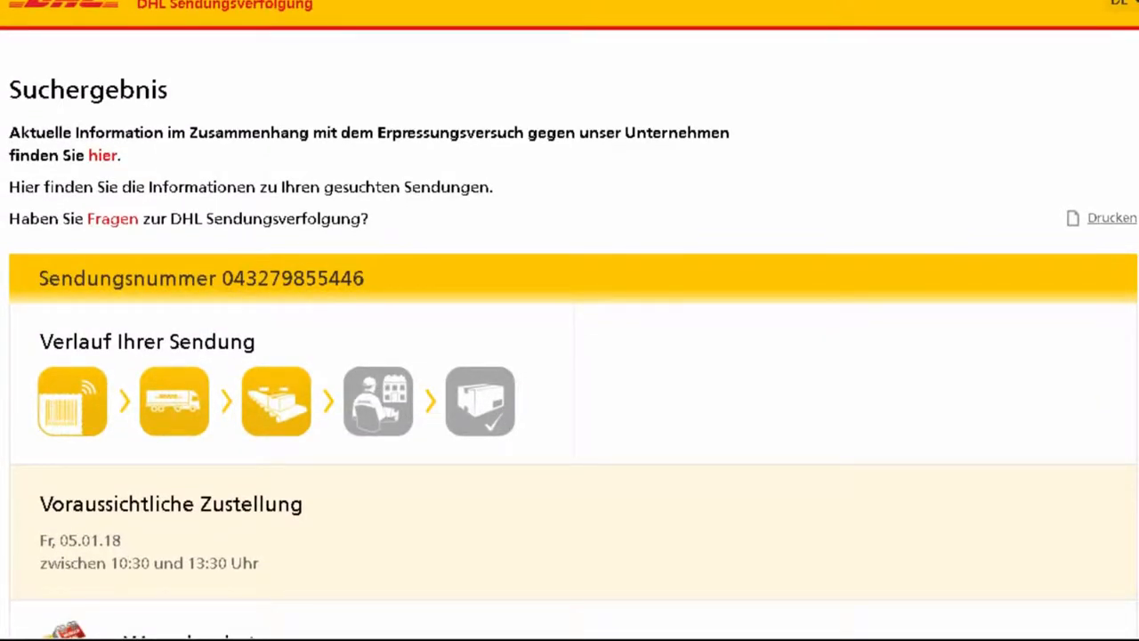
{"action": "scroll", "scroll_direction": "down", "scroll_amount": 3}
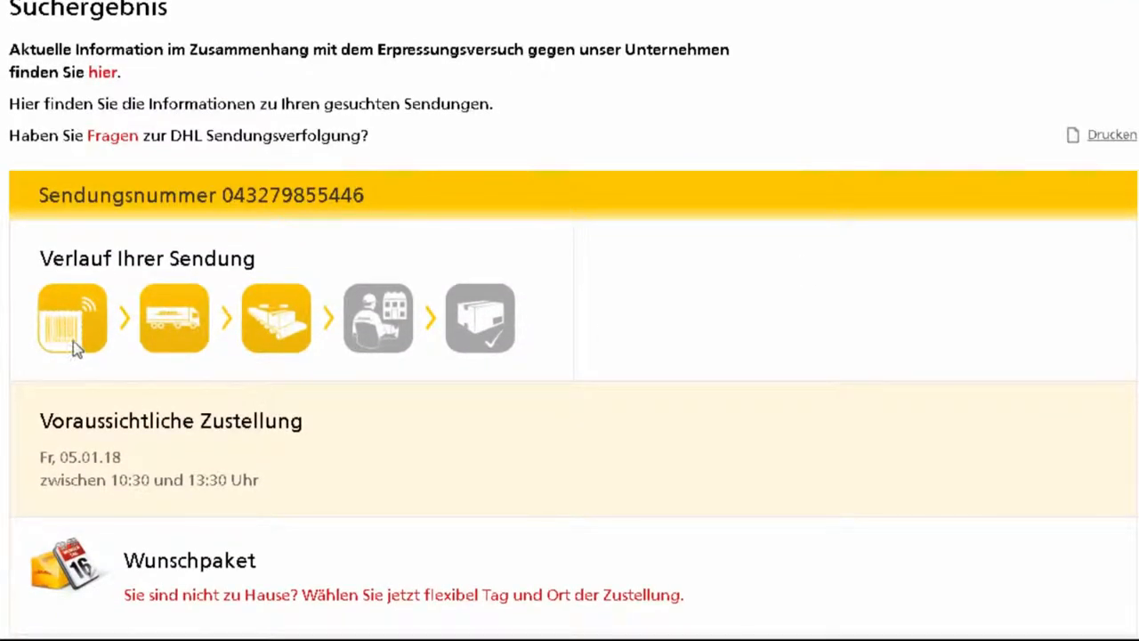
{"action": "mouse_move", "coordinate": [281, 320]}
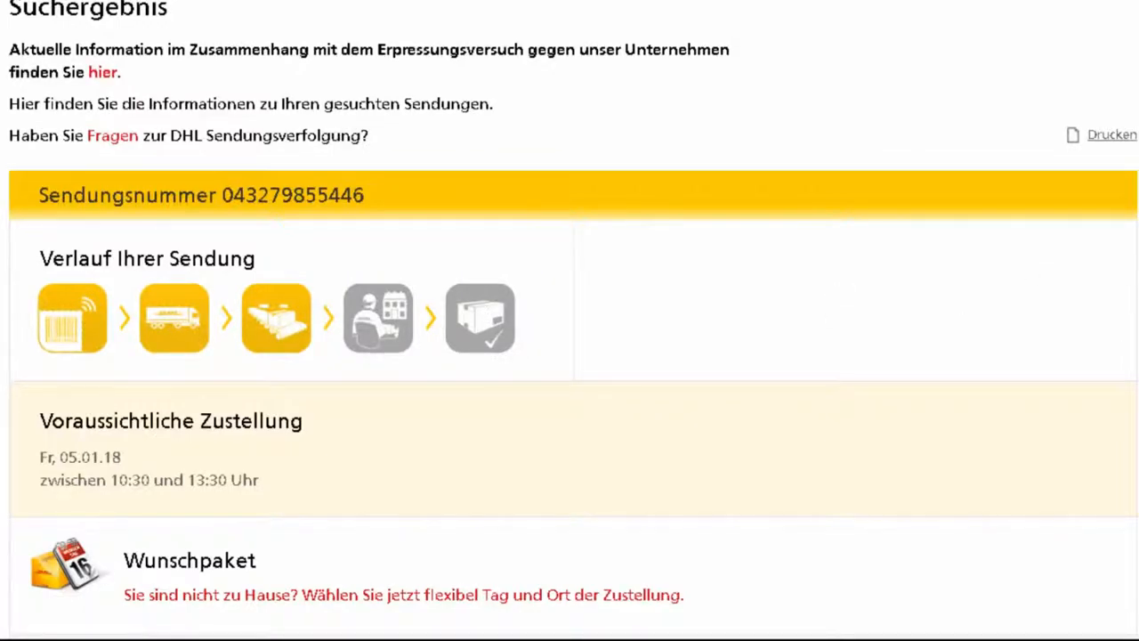
{"action": "scroll", "scroll_direction": "down", "scroll_amount": 3}
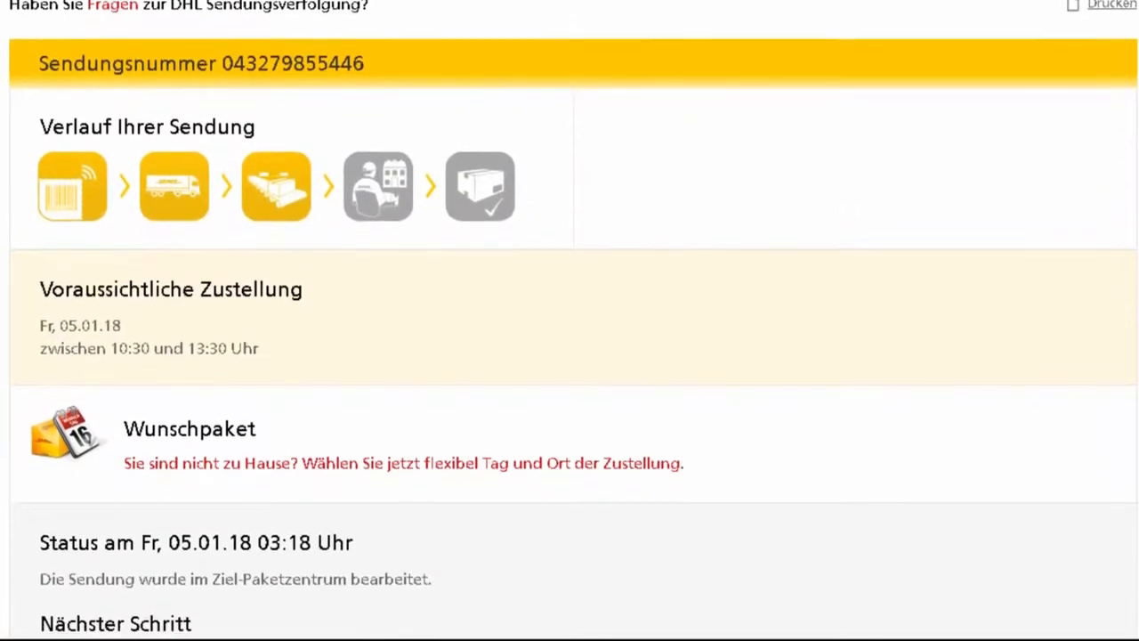
{"action": "scroll", "scroll_direction": "down", "scroll_amount": 3}
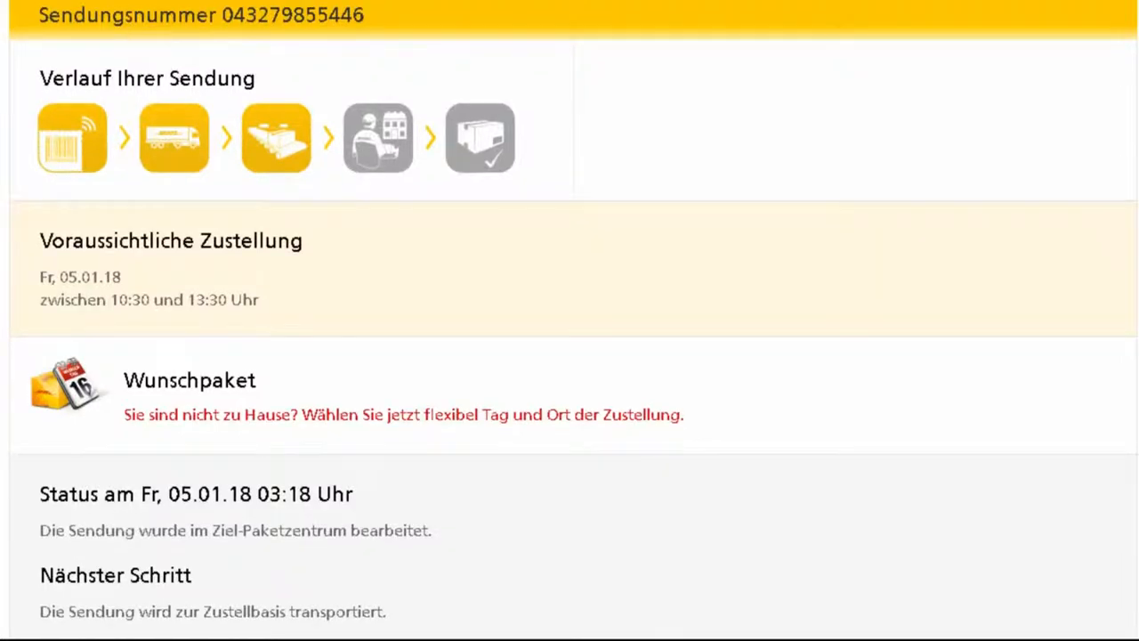
{"action": "scroll", "scroll_direction": "down", "scroll_amount": 3}
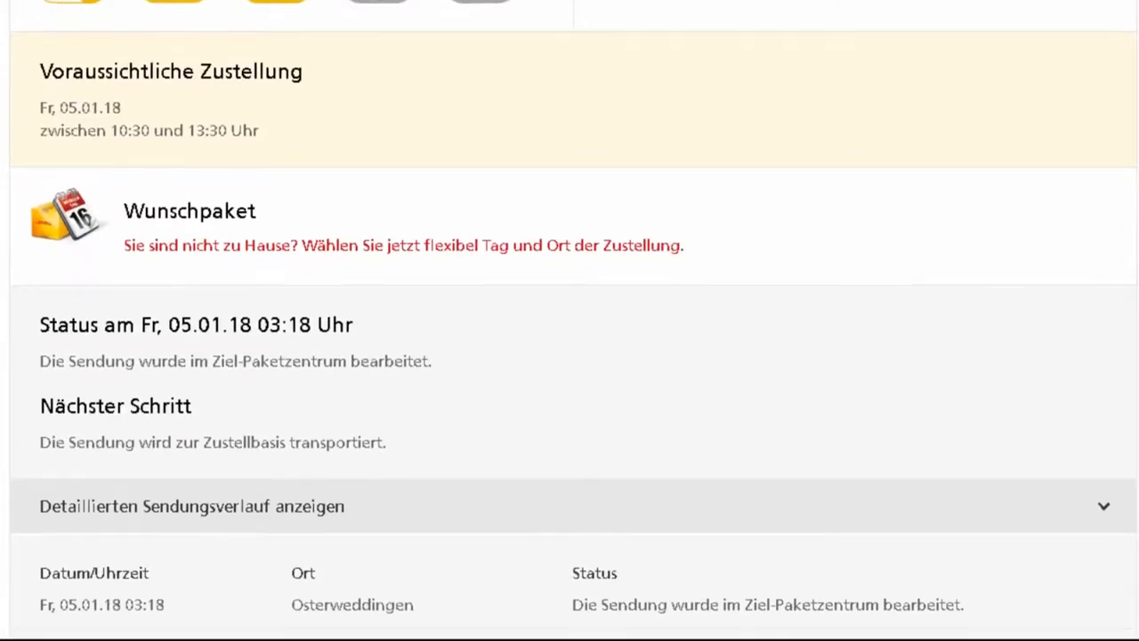
{"action": "scroll", "scroll_direction": "down", "scroll_amount": 3}
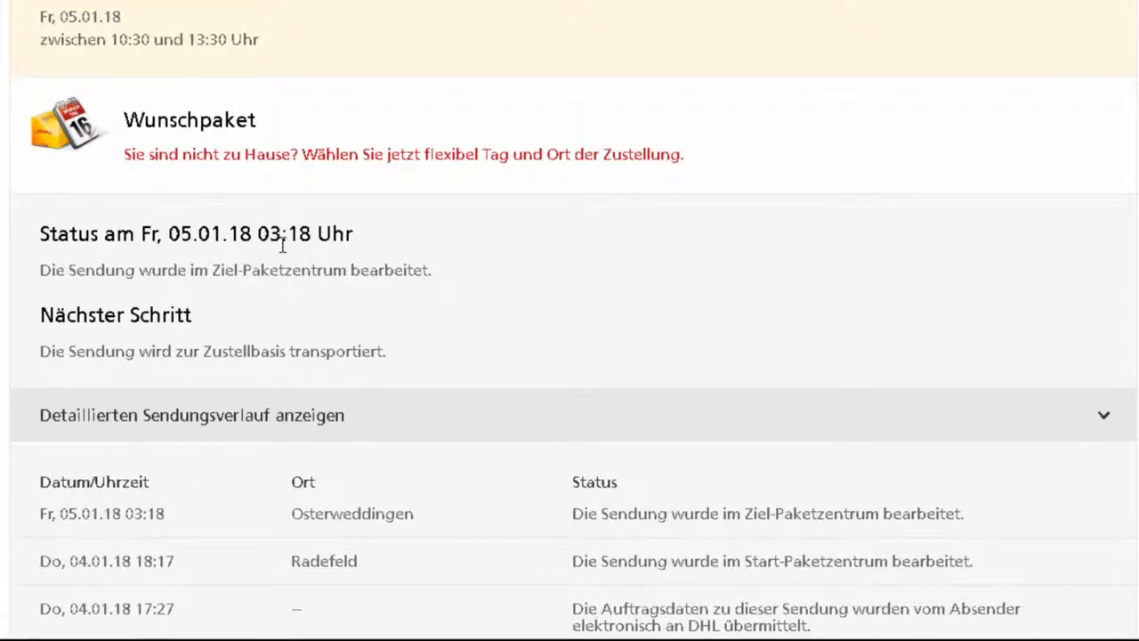
{"action": "mouse_move", "coordinate": [334, 246]}
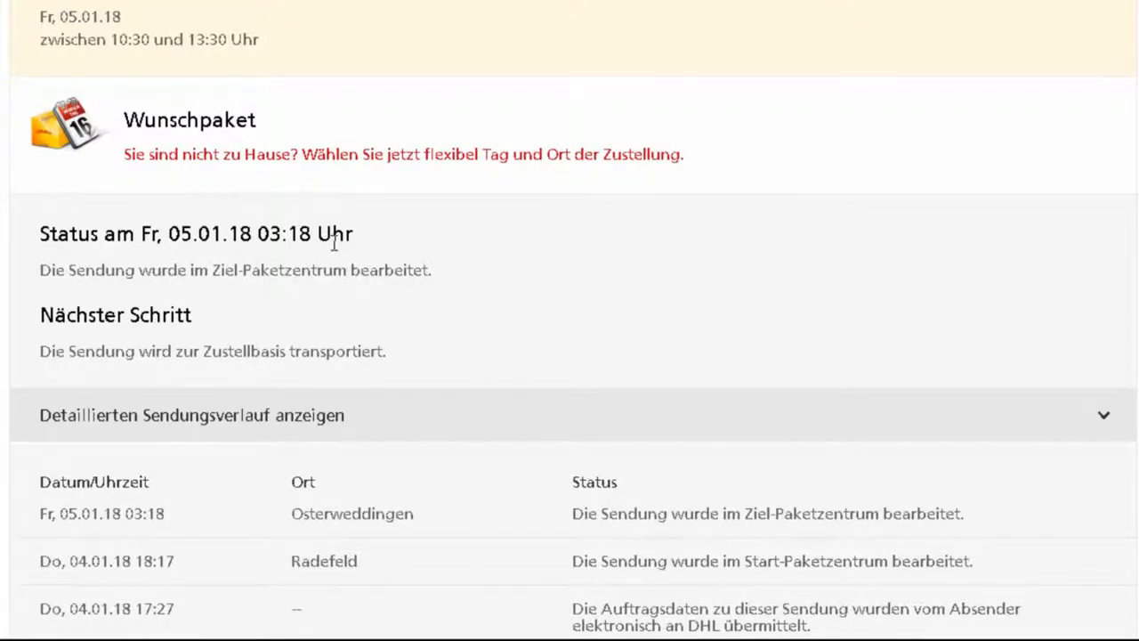
{"action": "scroll", "scroll_direction": "down", "scroll_amount": 3}
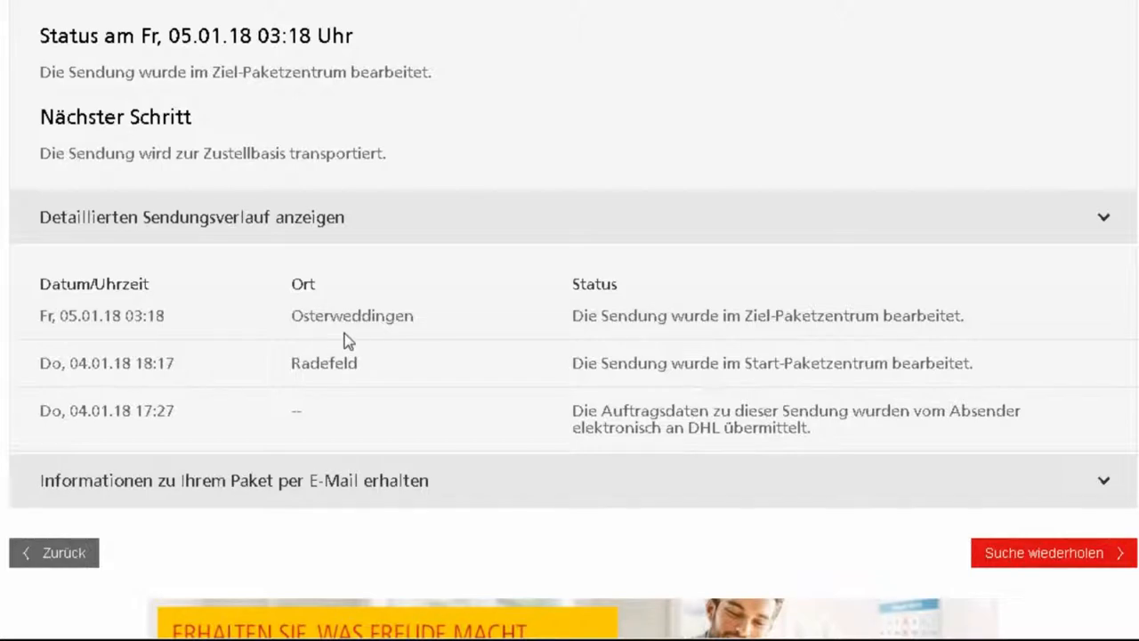
{"action": "mouse_move", "coordinate": [424, 331]}
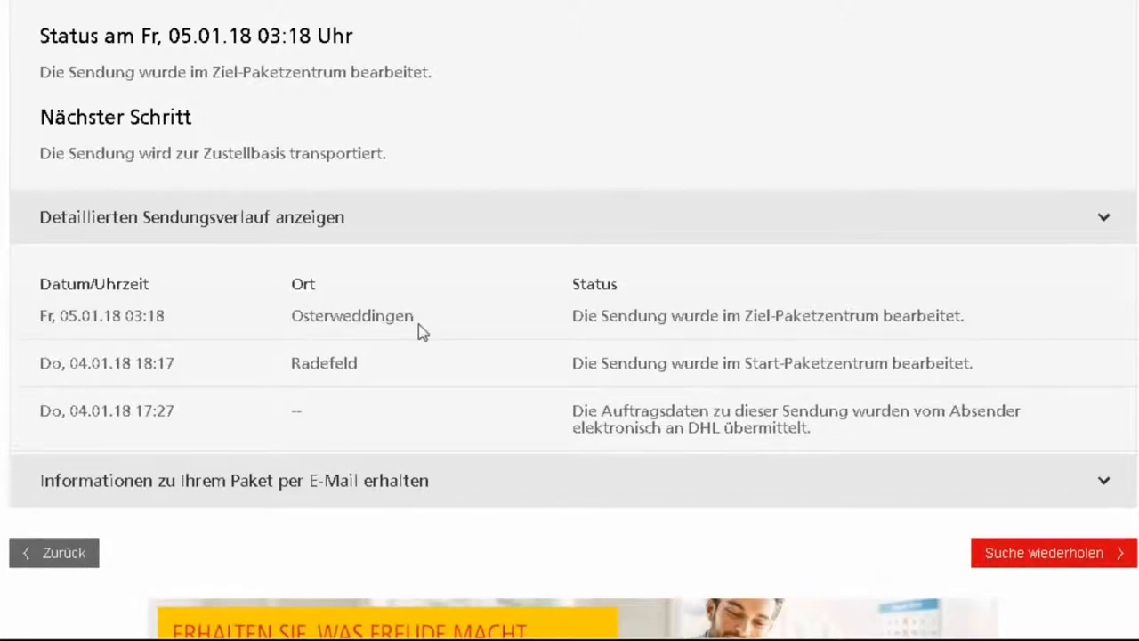
{"action": "scroll", "scroll_direction": "down", "scroll_amount": 3}
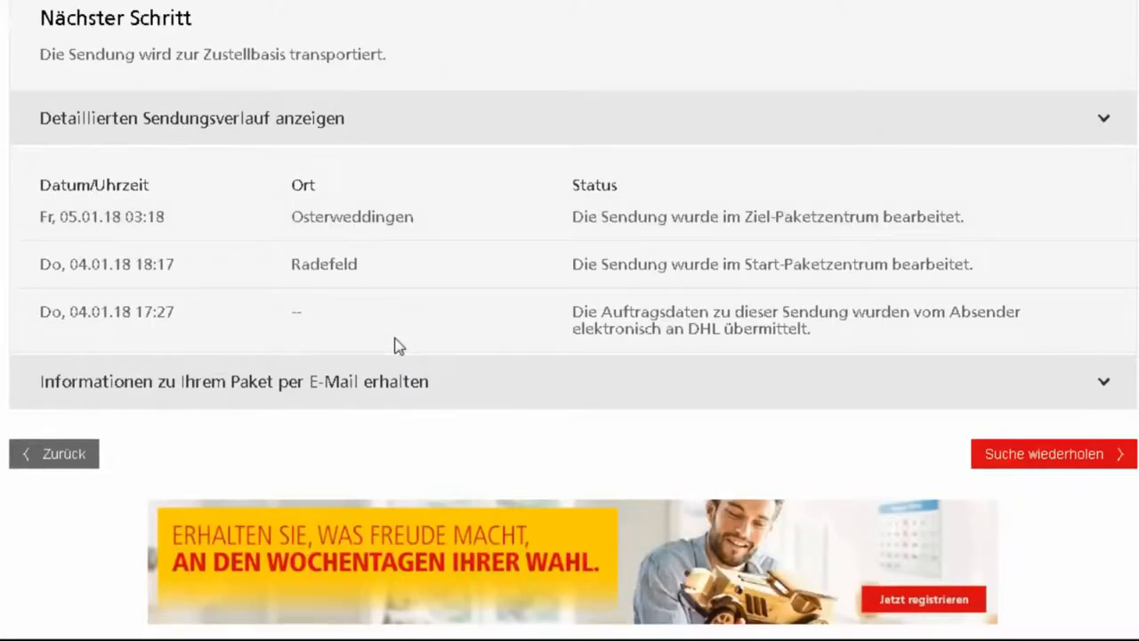
{"action": "mouse_move", "coordinate": [324, 281]}
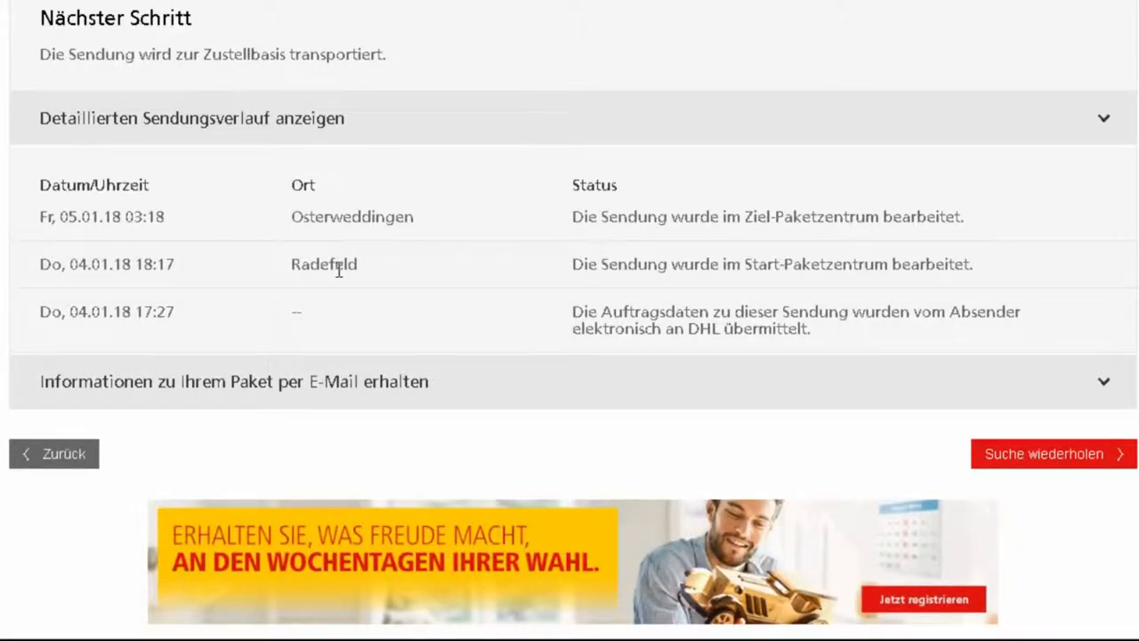
{"action": "mouse_move", "coordinate": [378, 281]}
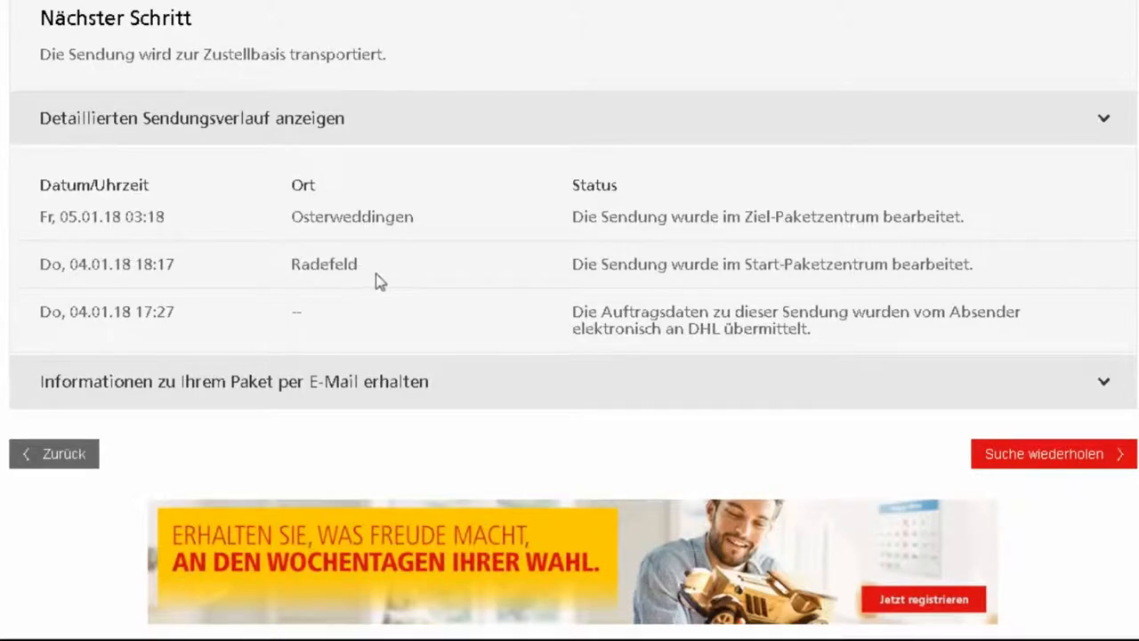
{"action": "mouse_move", "coordinate": [342, 272]}
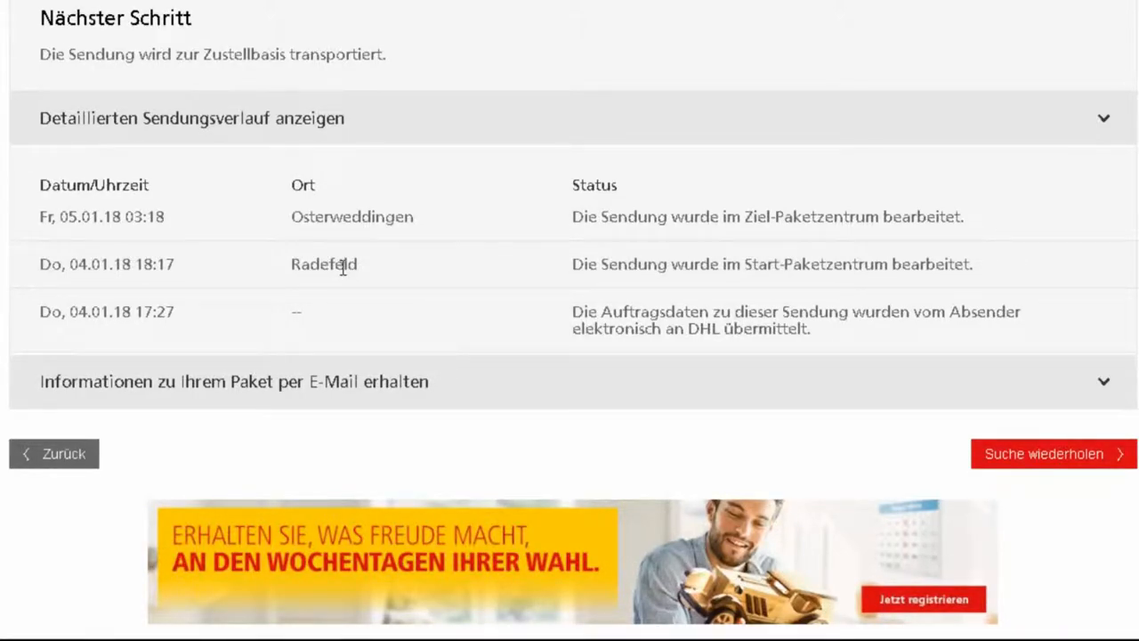
{"action": "mouse_move", "coordinate": [356, 281]}
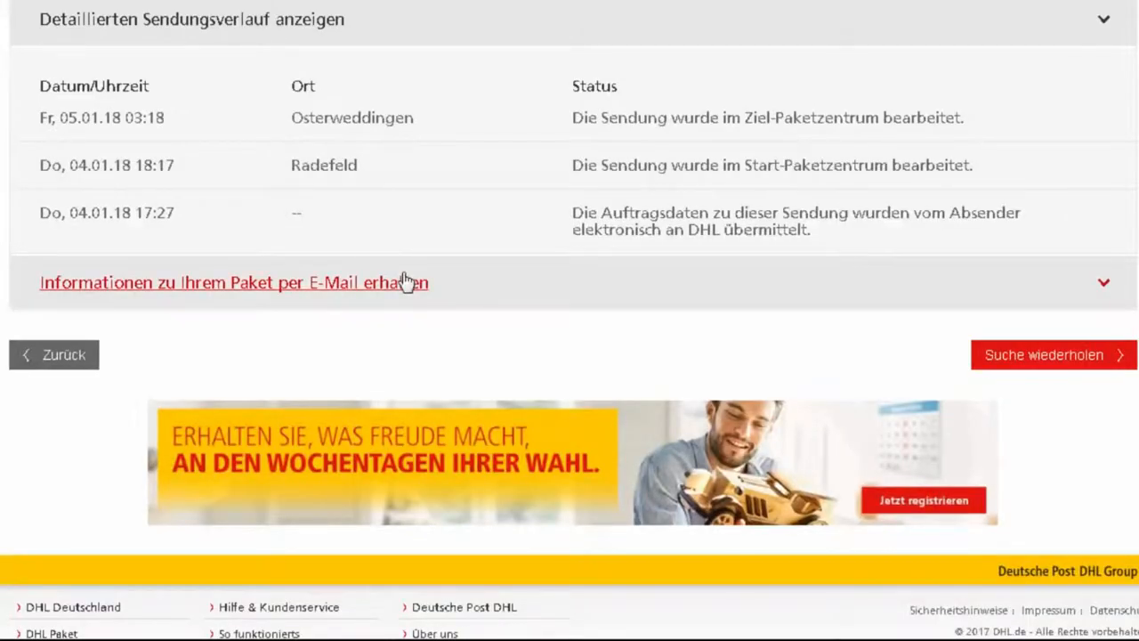
{"action": "mouse_move", "coordinate": [541, 292]}
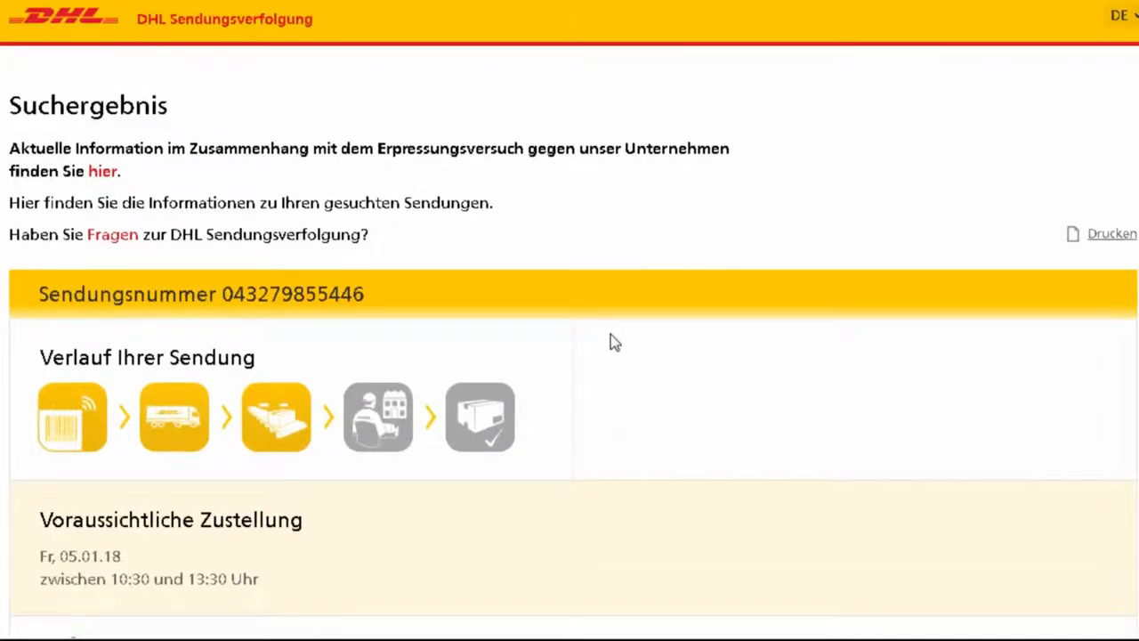
{"action": "mouse_move", "coordinate": [729, 460]}
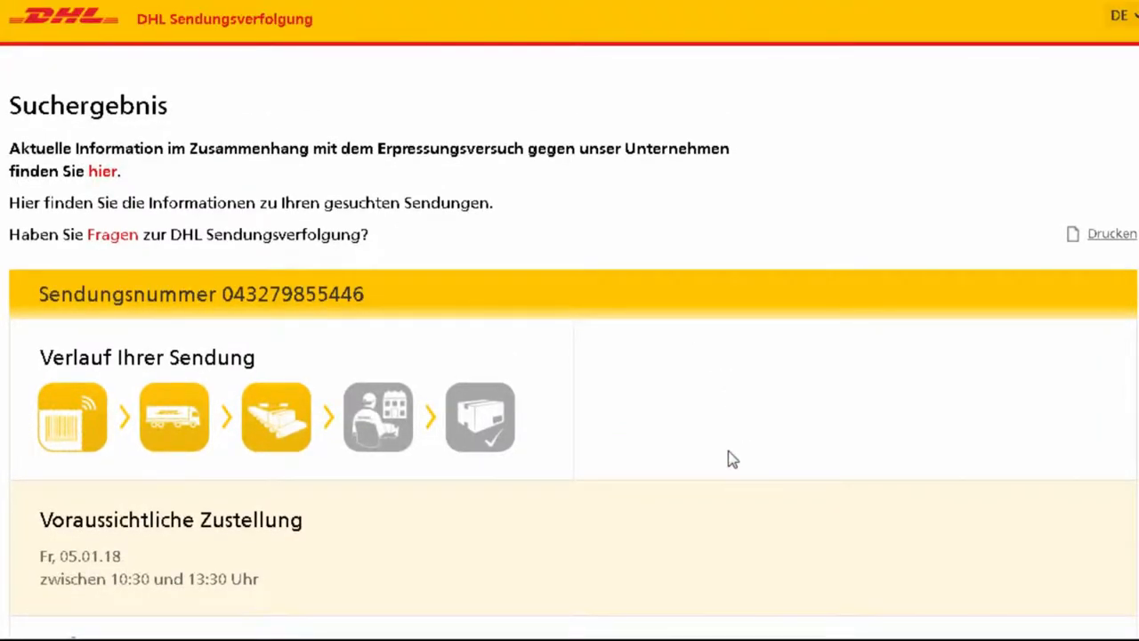